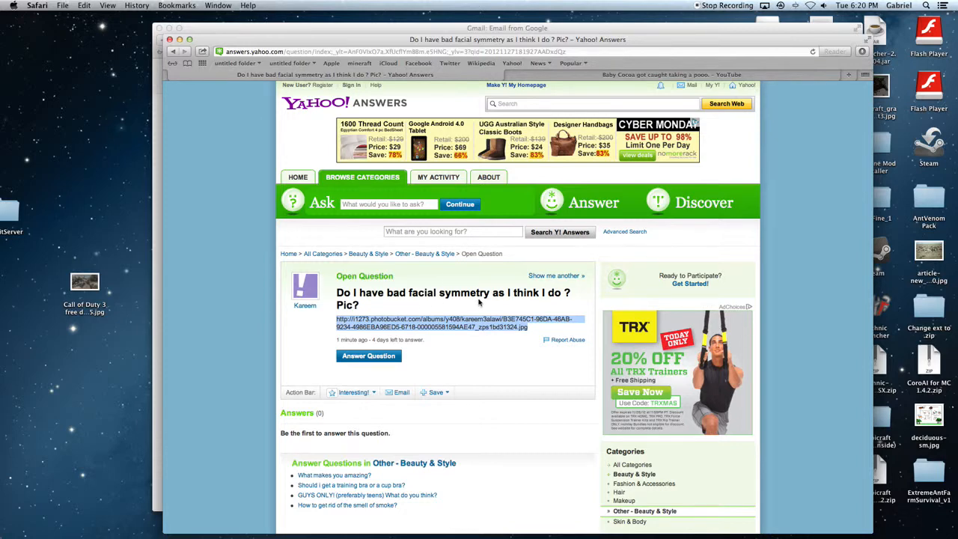
{"action": "mouse_move", "coordinate": [569, 304]}
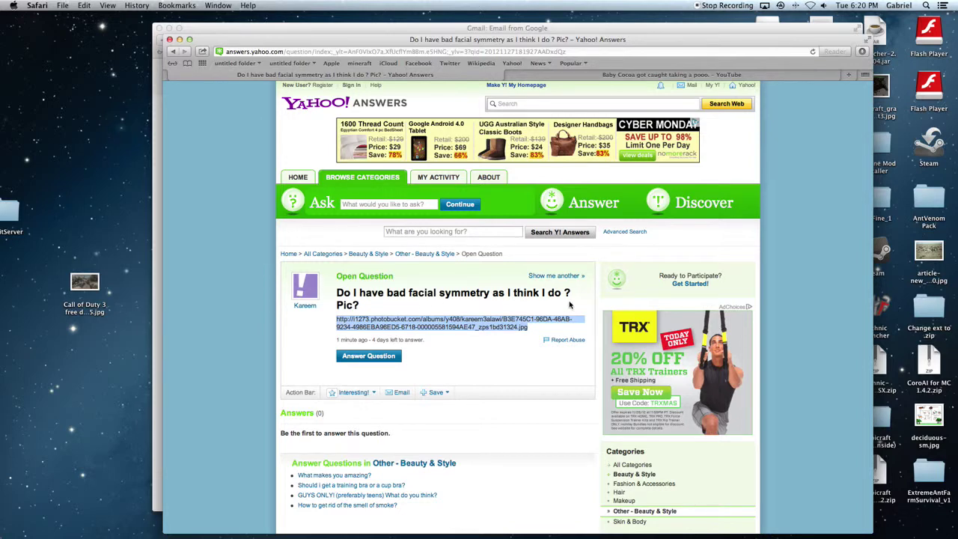
{"action": "mouse_move", "coordinate": [539, 336]}
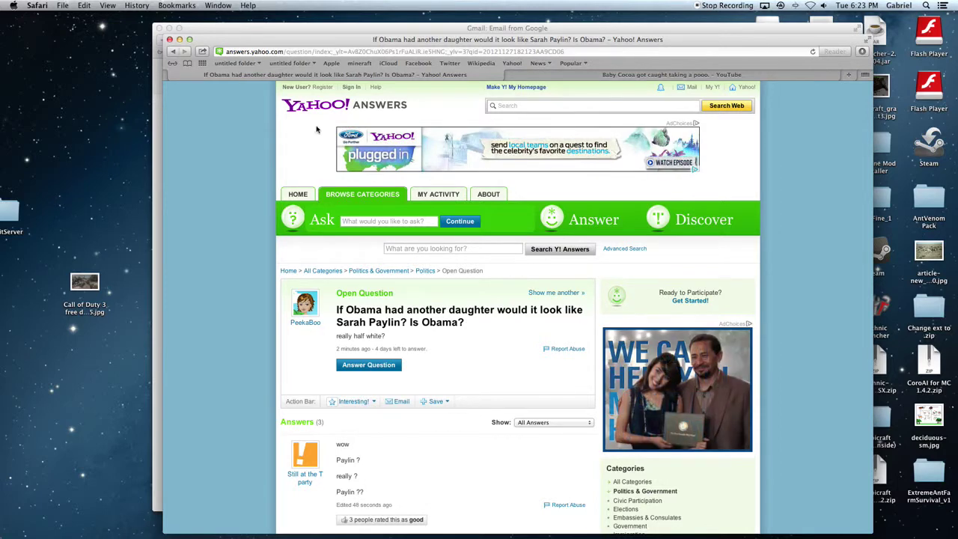
- Advance through two more random open questions, landing on 'Do this boy like me back?'
{"action": "left_click", "coordinate": [557, 292]}
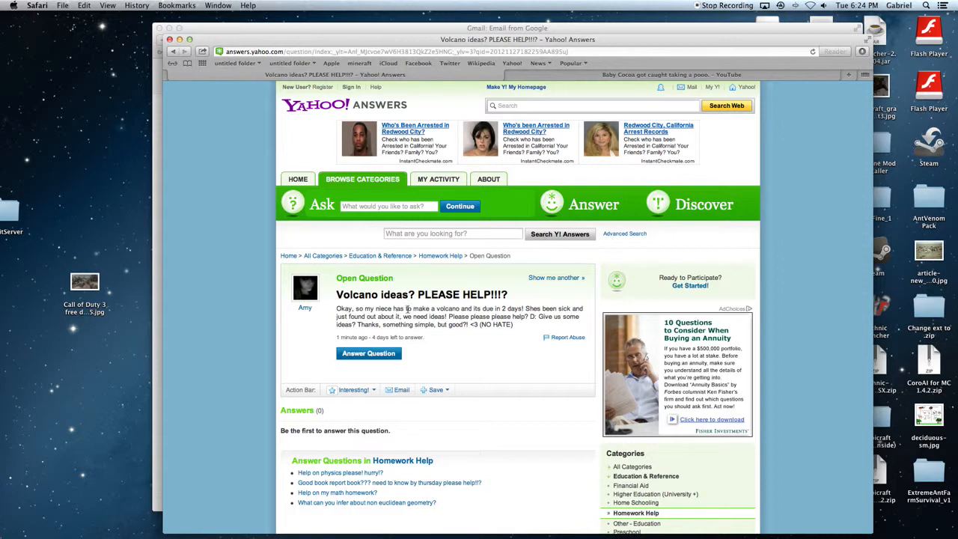
{"action": "mouse_move", "coordinate": [219, 87]}
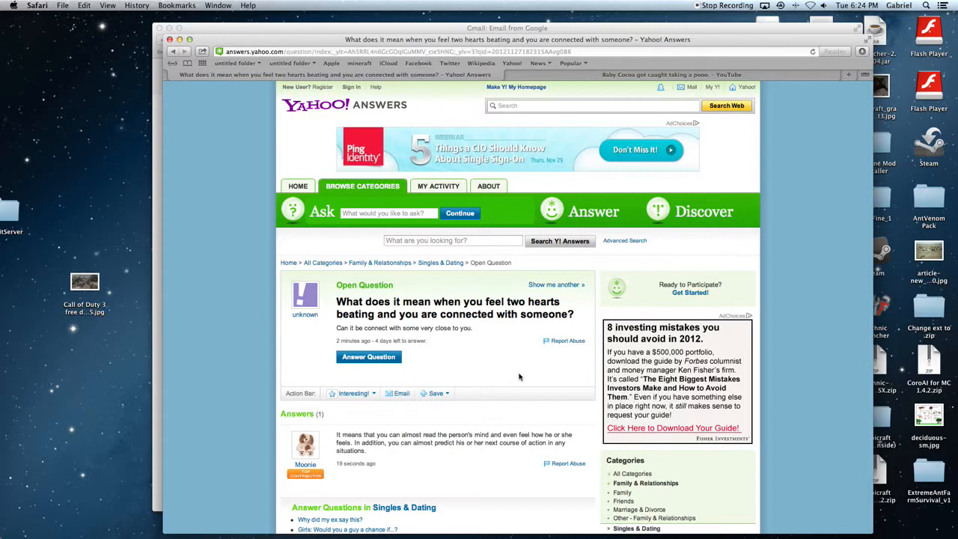
{"action": "left_click", "coordinate": [554, 285]}
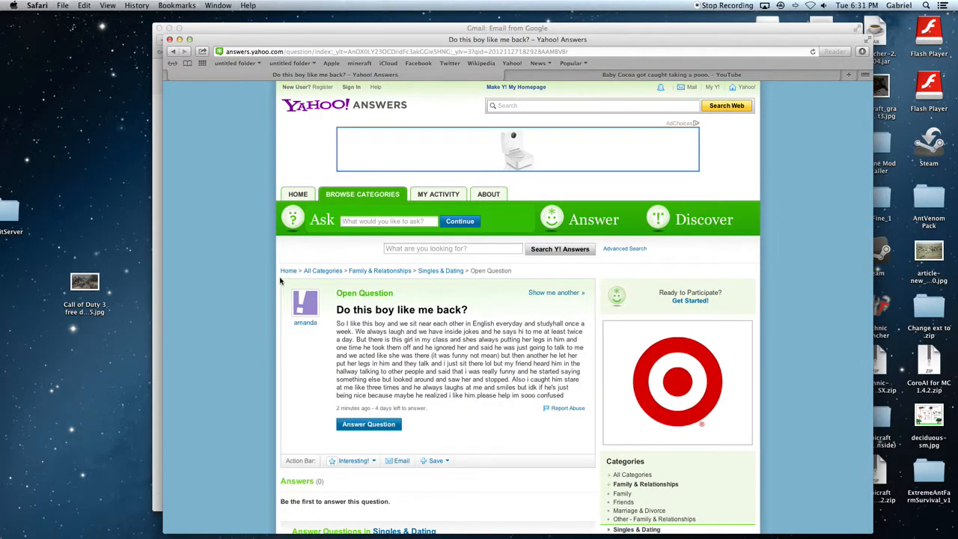